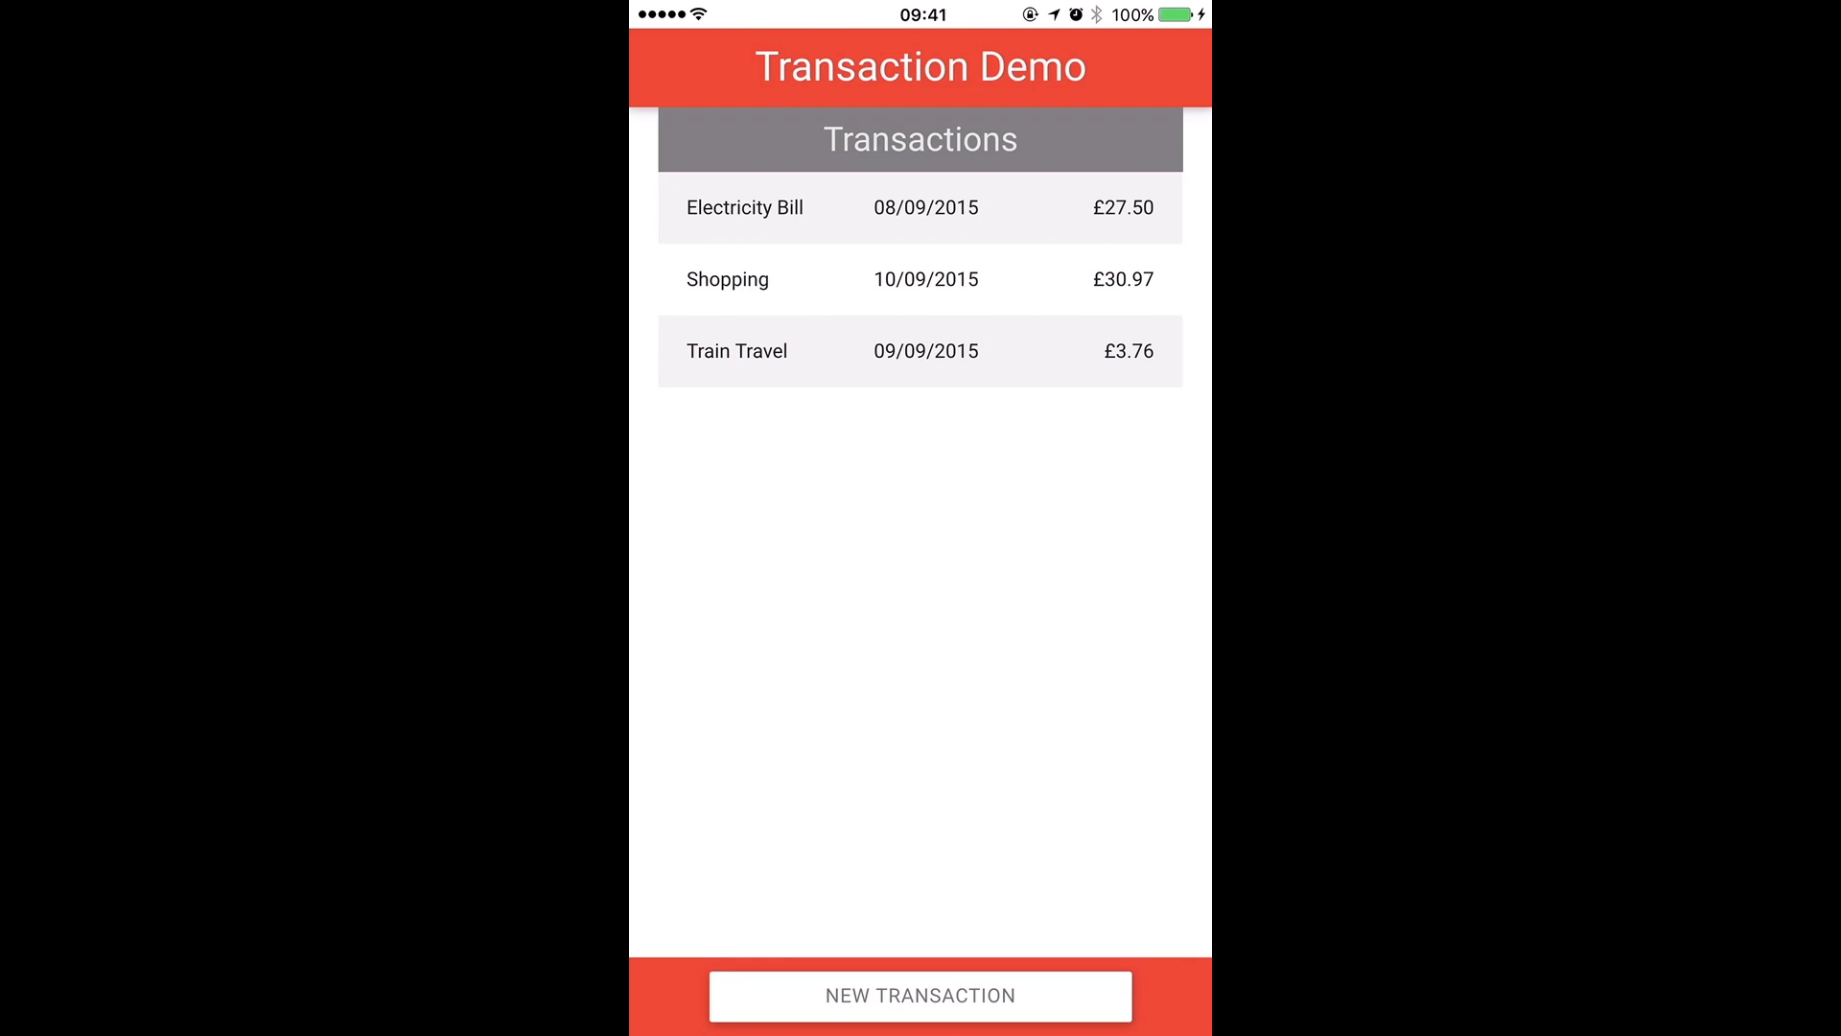
Step: Save a new Groceries transaction for 10.50 in both the REST and Diffusion apps
{"action": "left_click", "coordinate": [919, 995]}
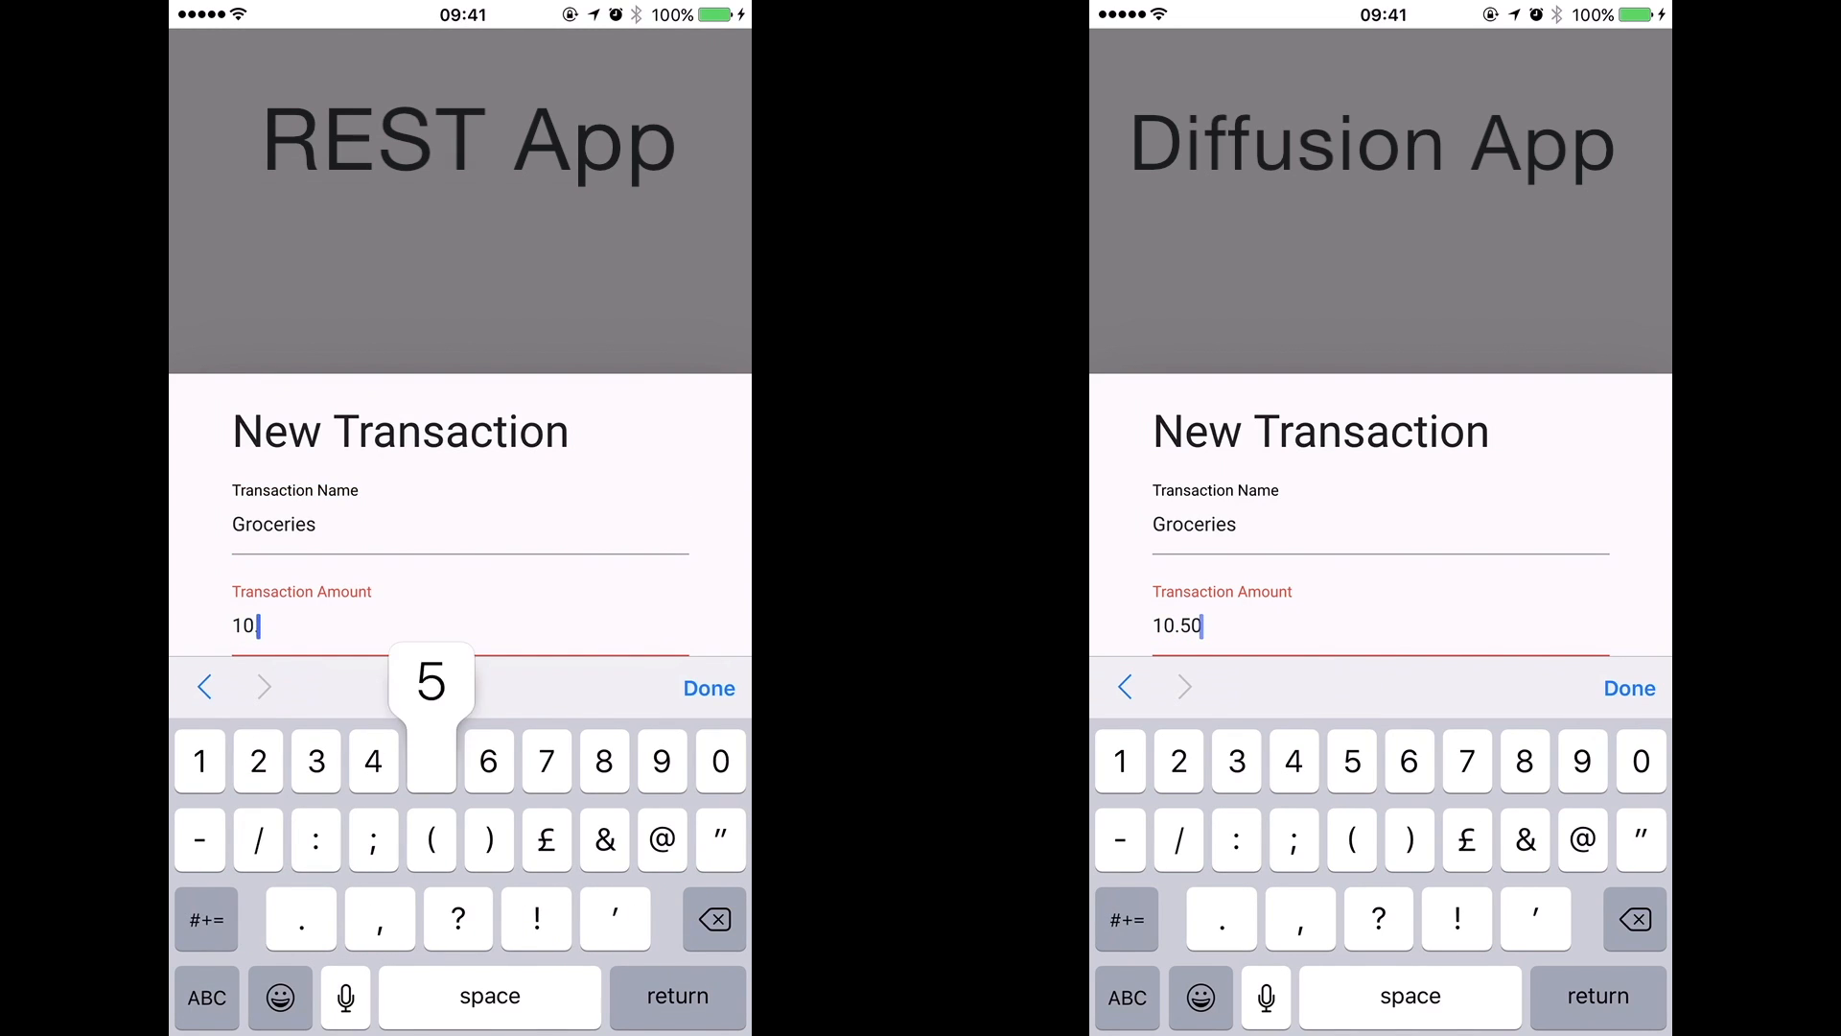
{"action": "left_click", "coordinate": [708, 687]}
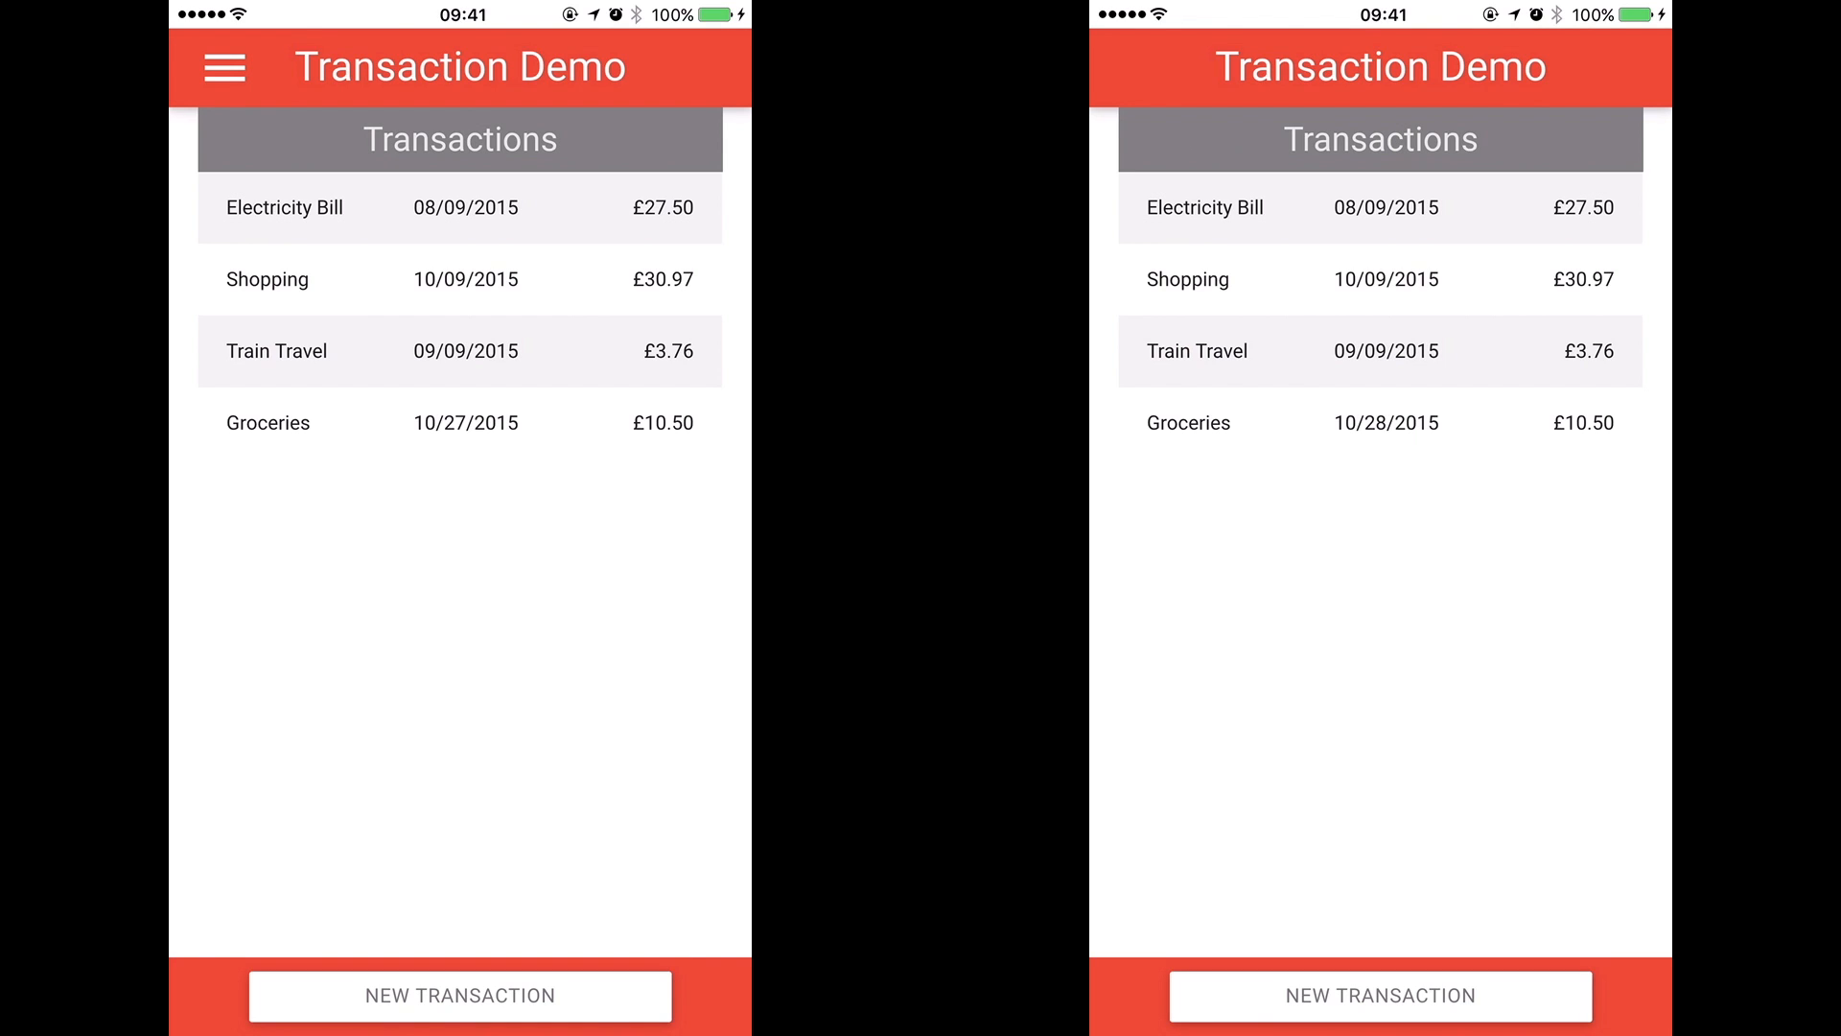
Step: Submit a new 'Gas Bill' transaction for 25.00 so its Transaction Processing status appears in both apps
{"action": "left_click", "coordinate": [458, 995]}
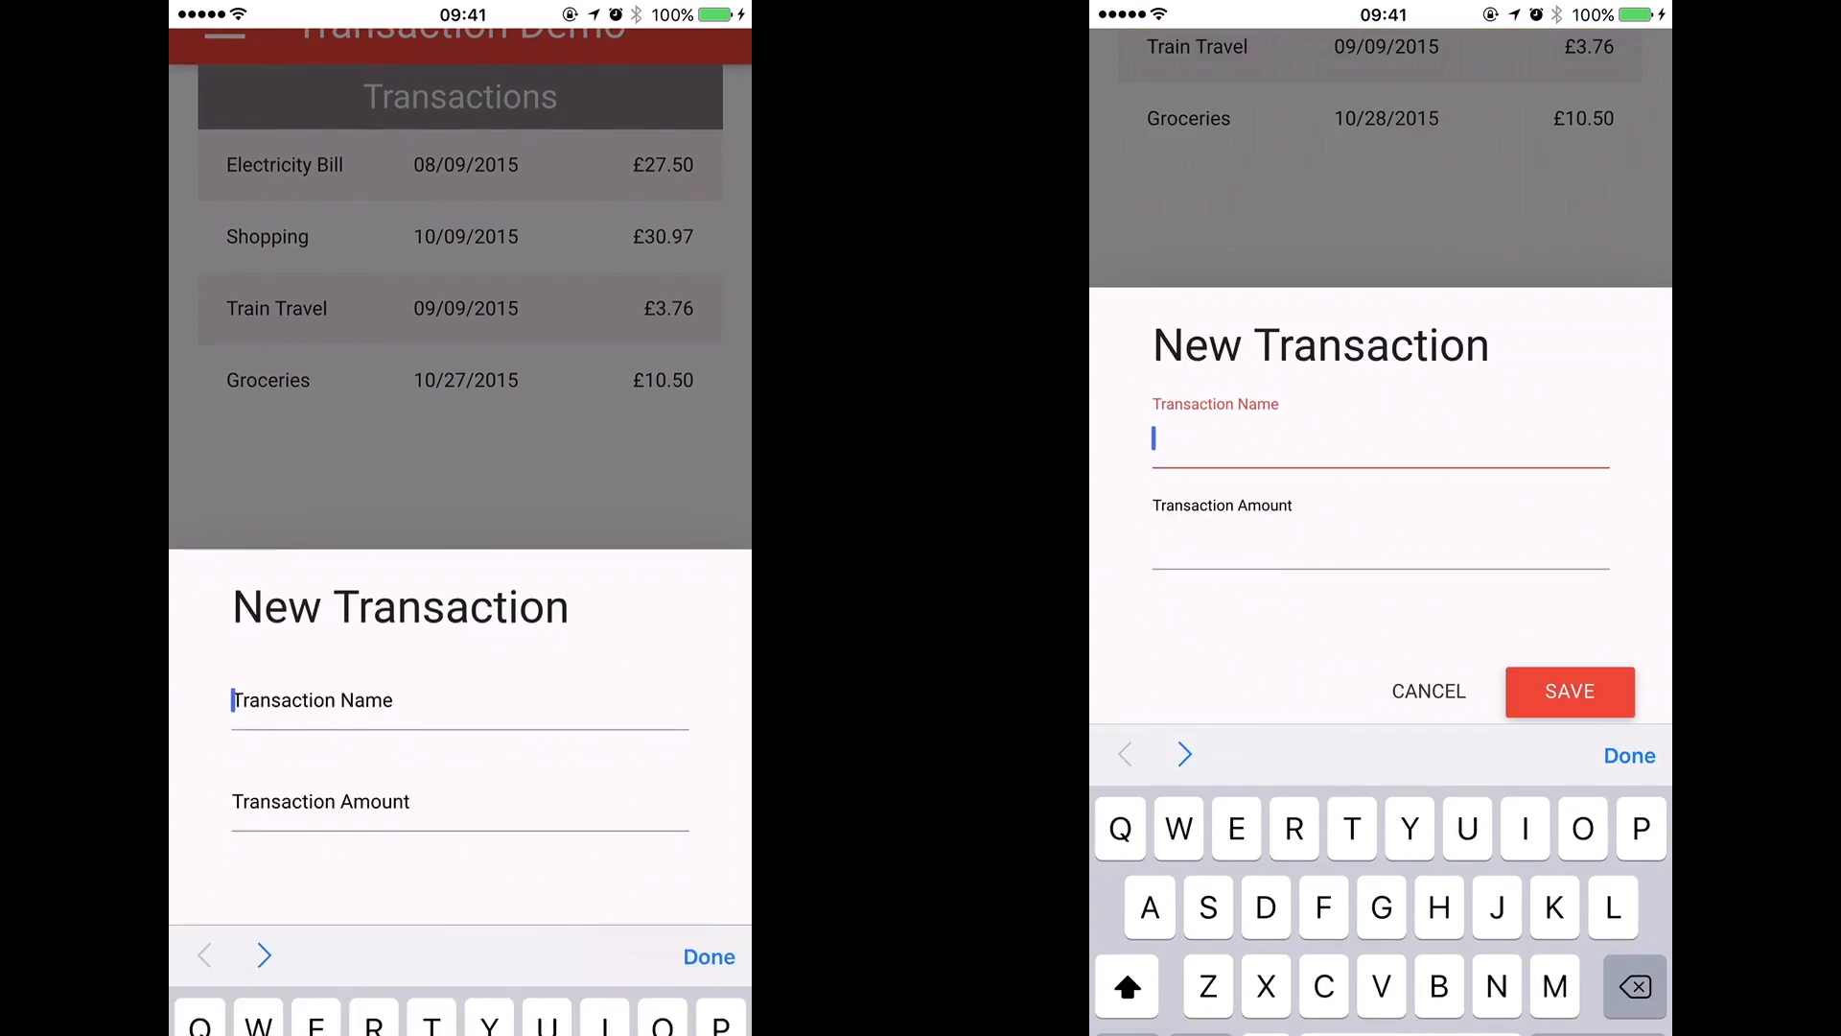
{"action": "type", "text": "Gas Bill"}
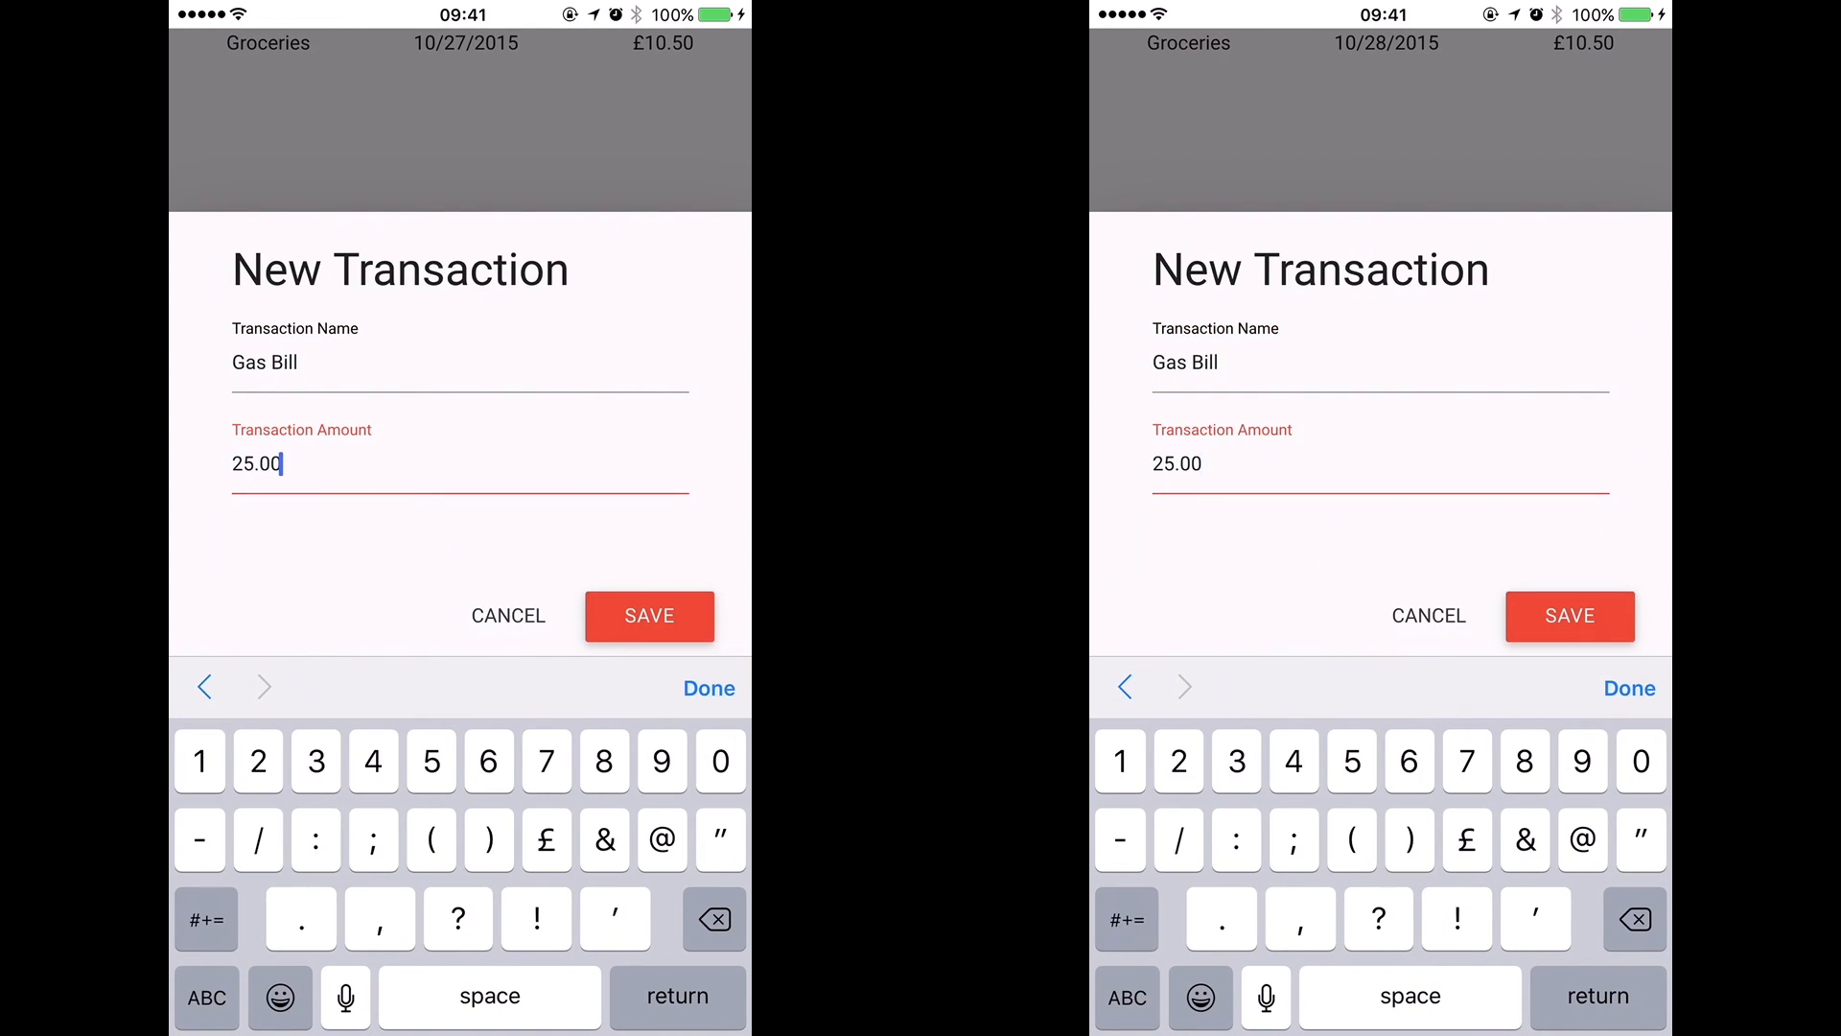
{"action": "left_click", "coordinate": [648, 616]}
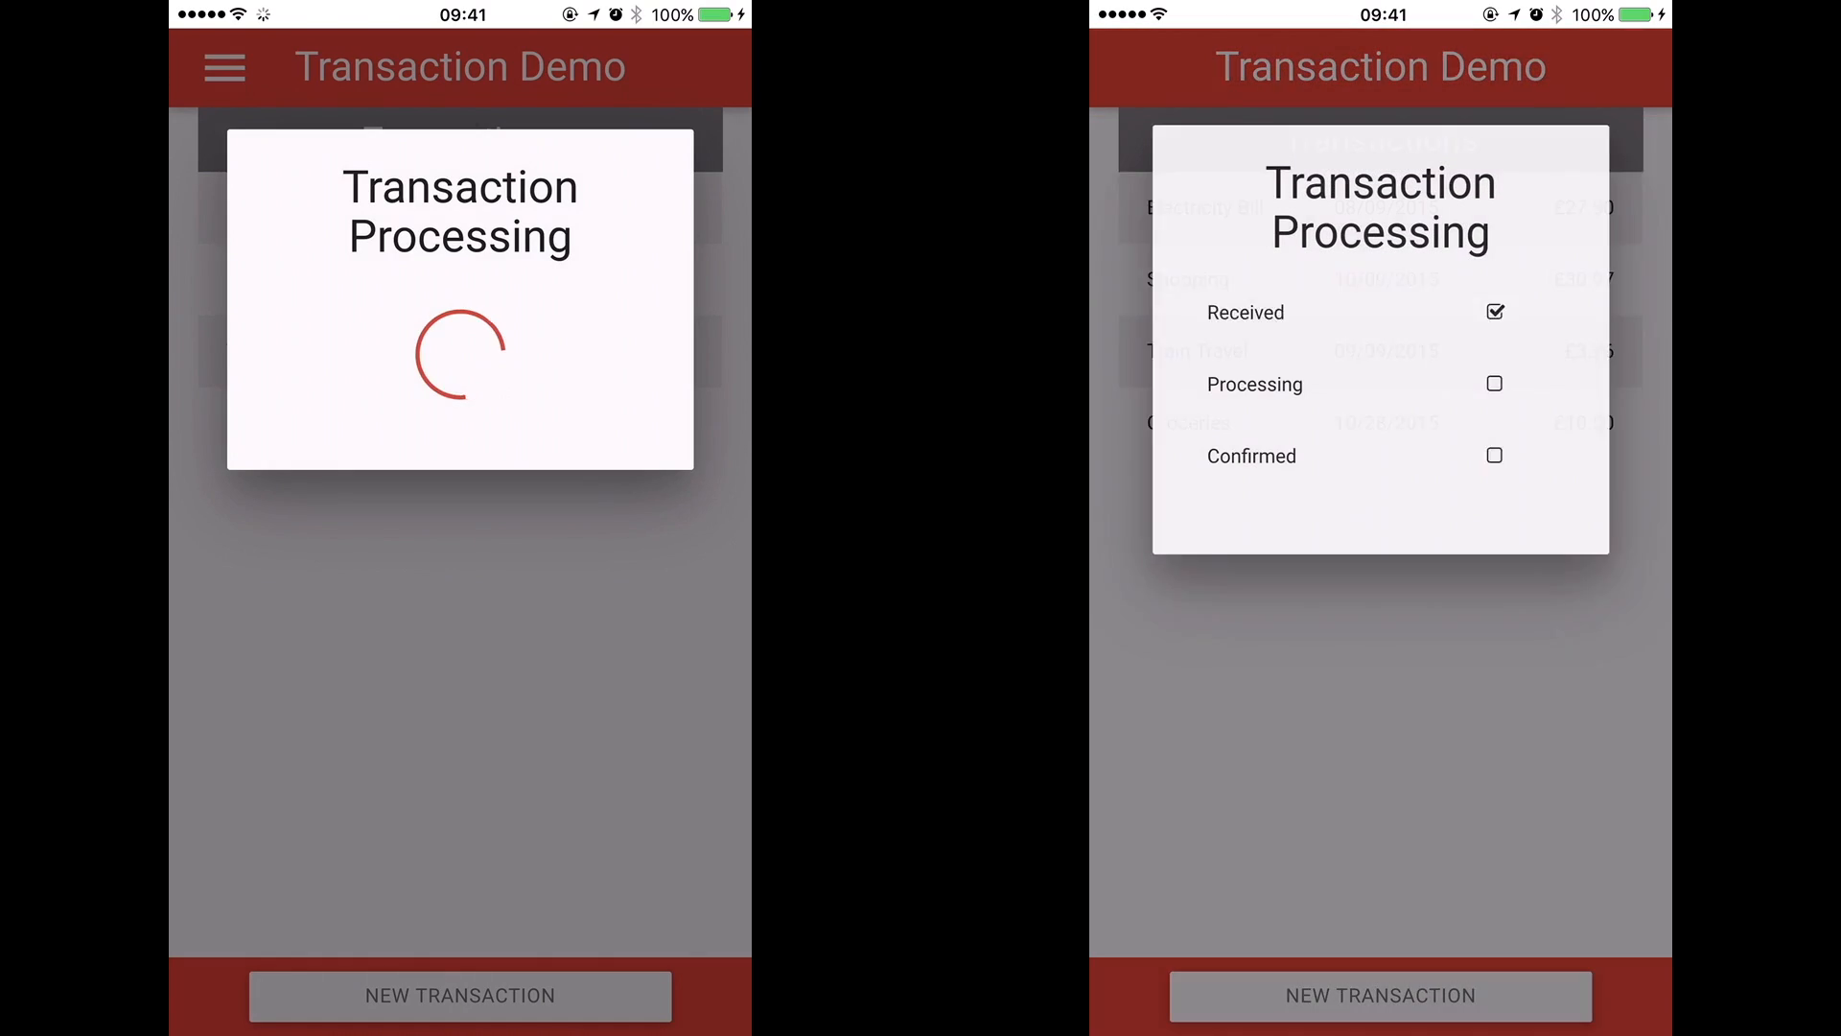